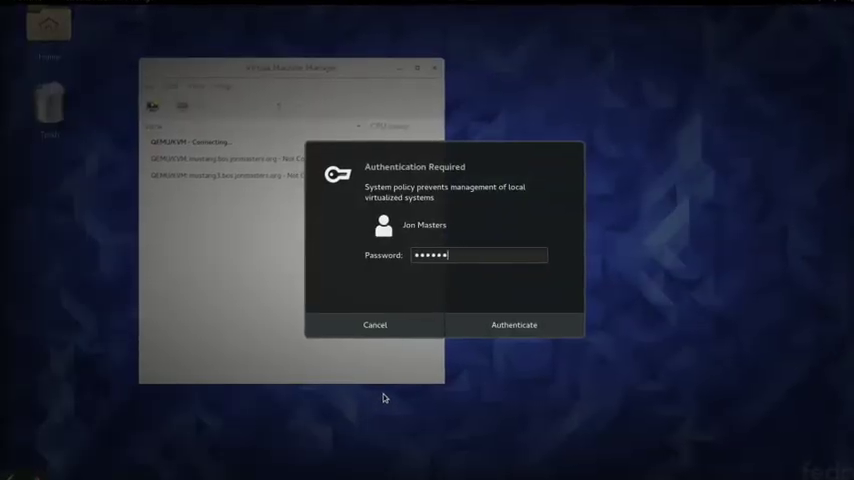
Step: Authenticate and connect to the remote QEMU/KVM host, listing its Ceph and test VMs
click(514, 324)
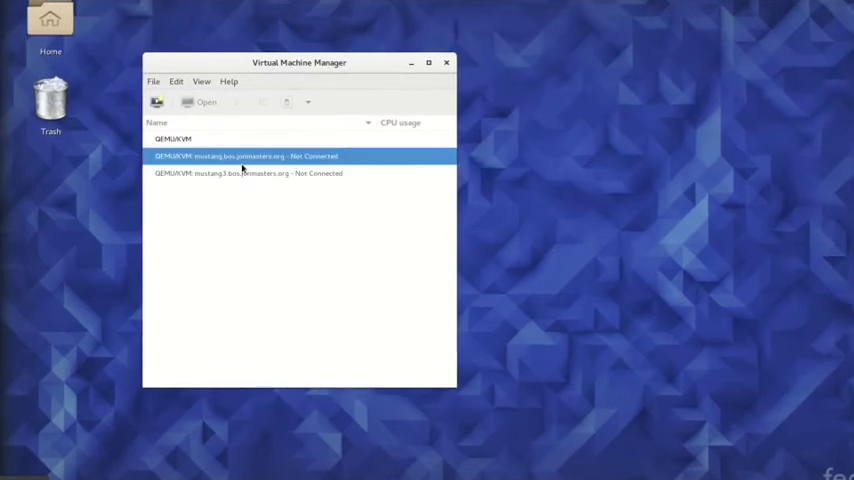
double_click(248, 156)
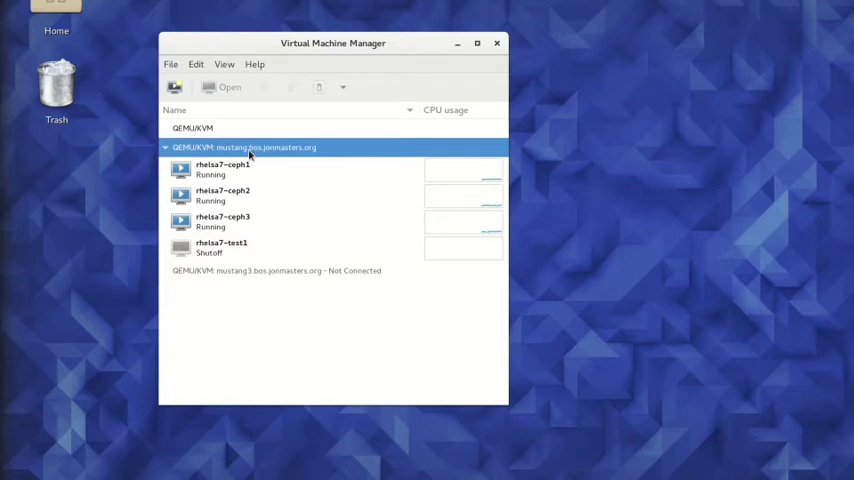
right_click(244, 148)
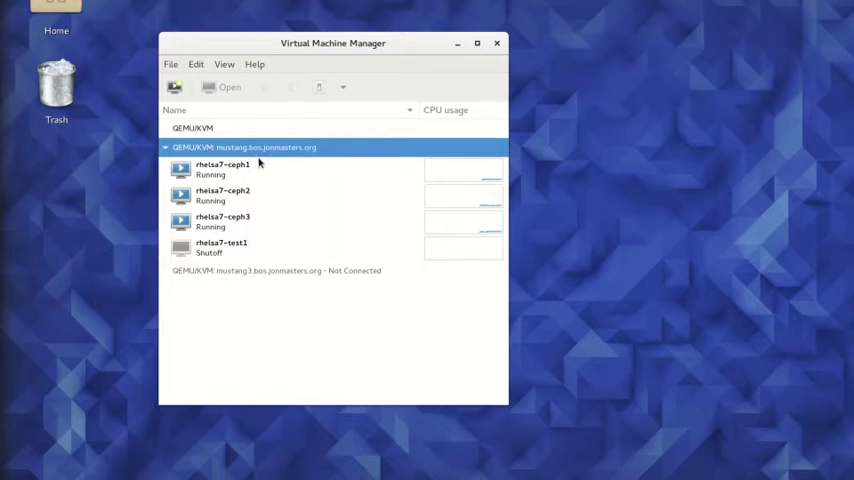
Step: Begin a new VM using Network Boot (PXE) on aarch64 with Red Hat Enterprise Linux 7.0
click(174, 88)
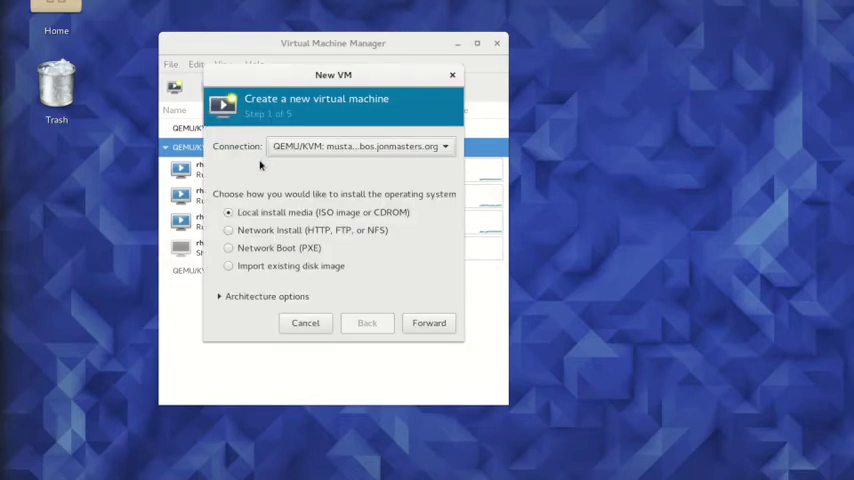
click(228, 246)
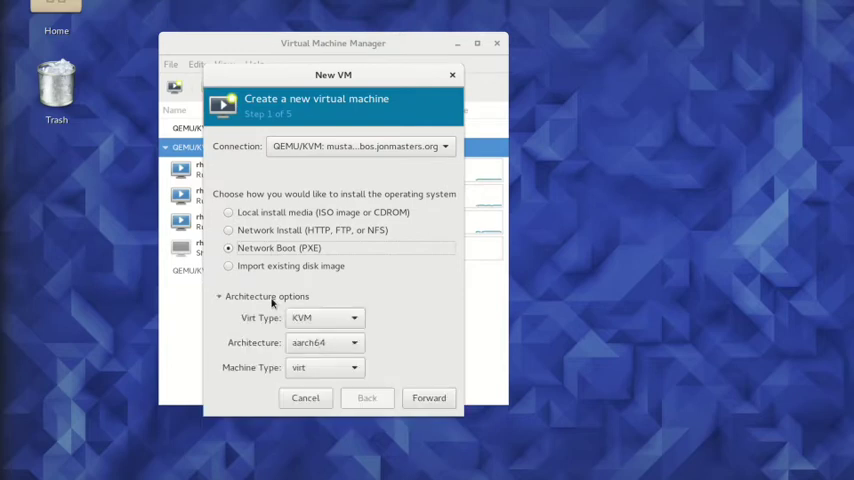
mouse_move(380, 380)
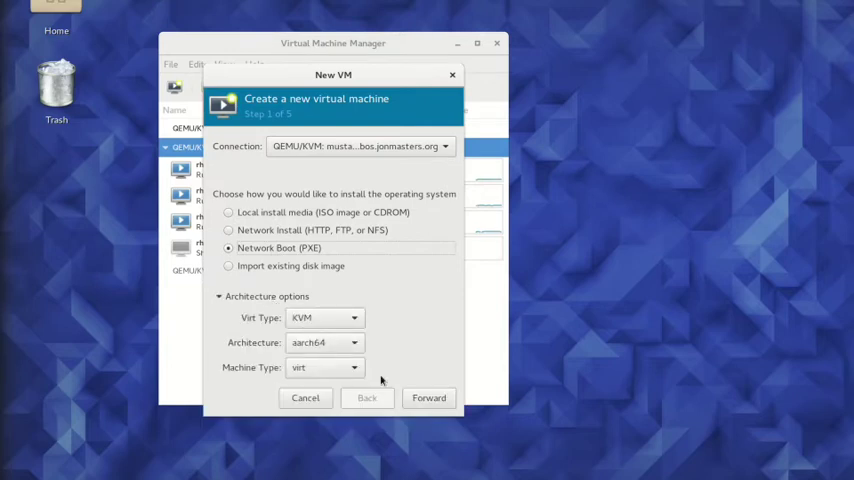
click(428, 396)
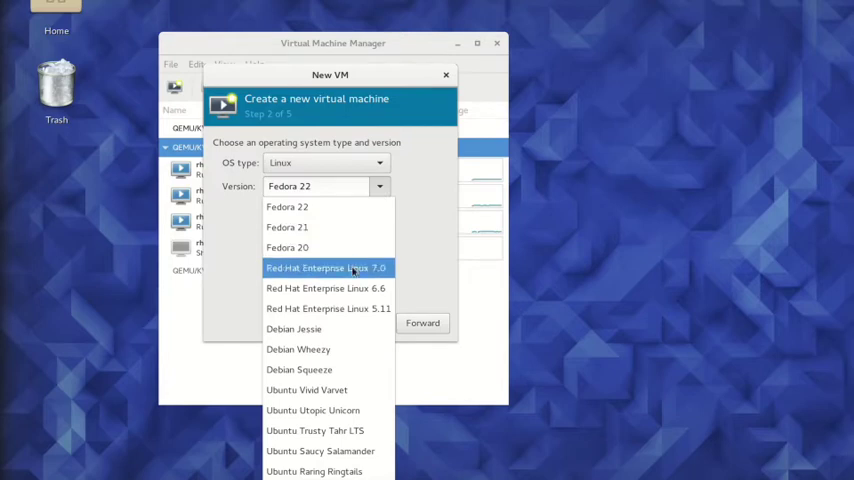
click(422, 324)
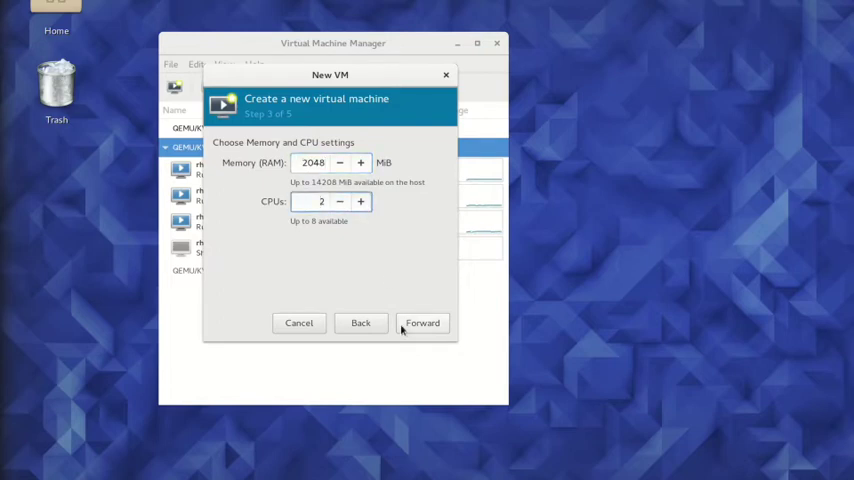
Step: Keep 2048 MB and 2 CPUs and attach the existing vmdisks volume rhelsa7-test2.qcow2
click(422, 322)
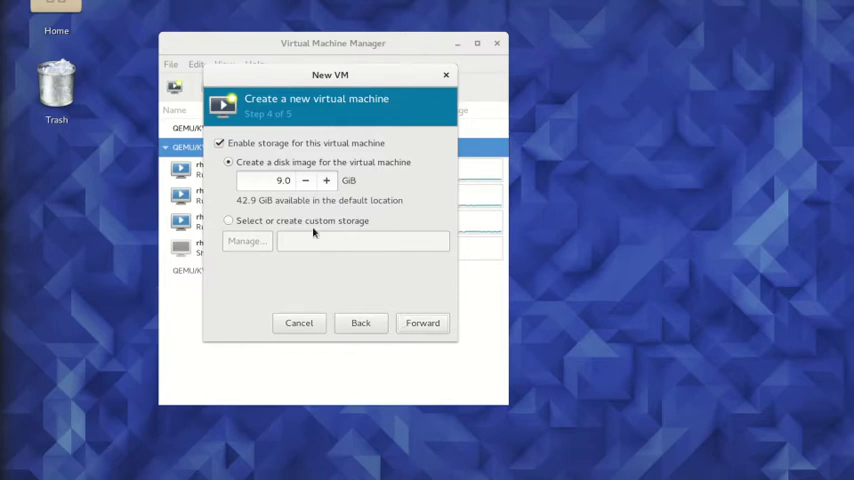
click(246, 240)
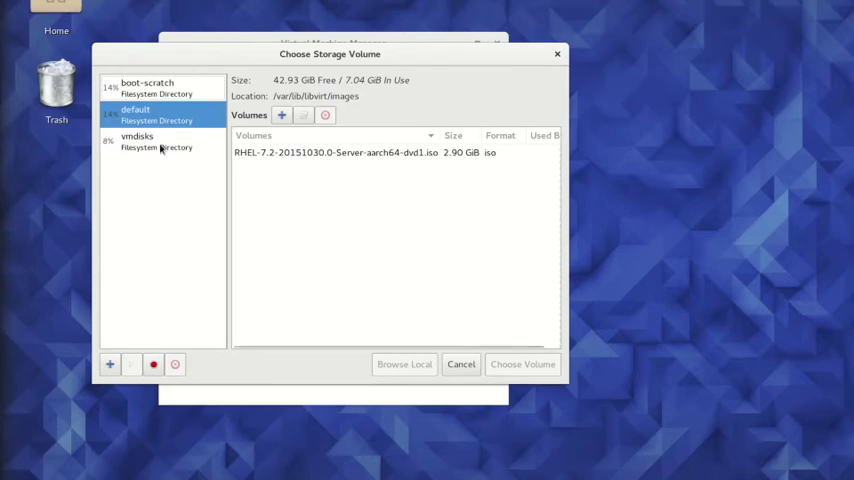
click(136, 140)
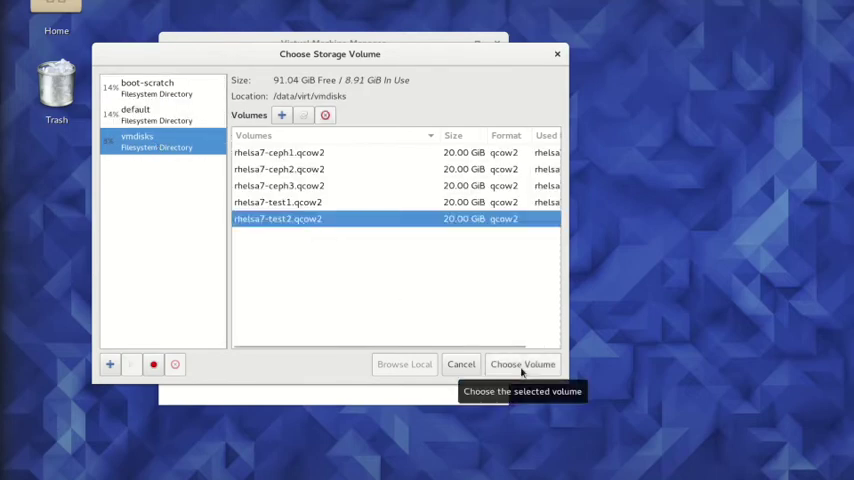
click(522, 364)
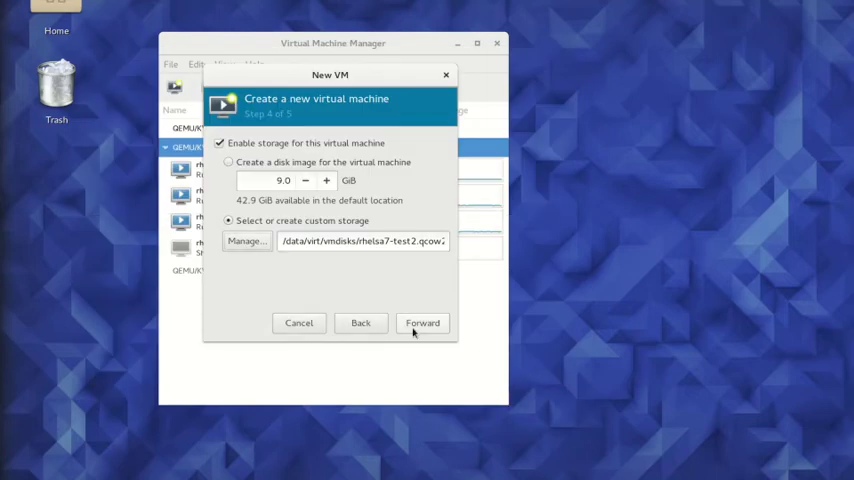
Step: Name the VM rhelsa7-test2 and finish with Customize configuration enabled
click(422, 322)
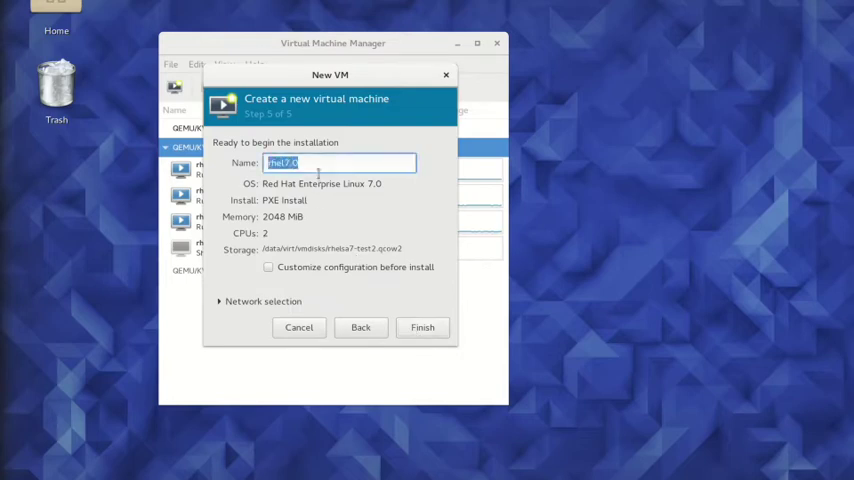
text(rhelsa7-test2)
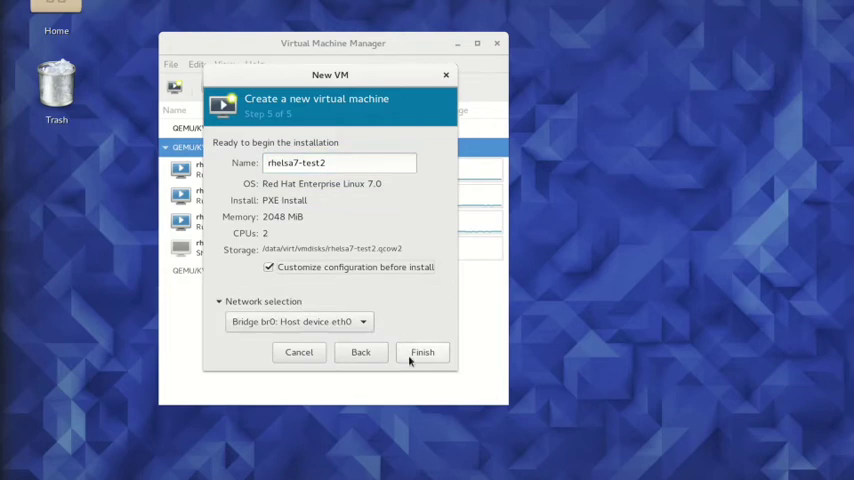
click(422, 352)
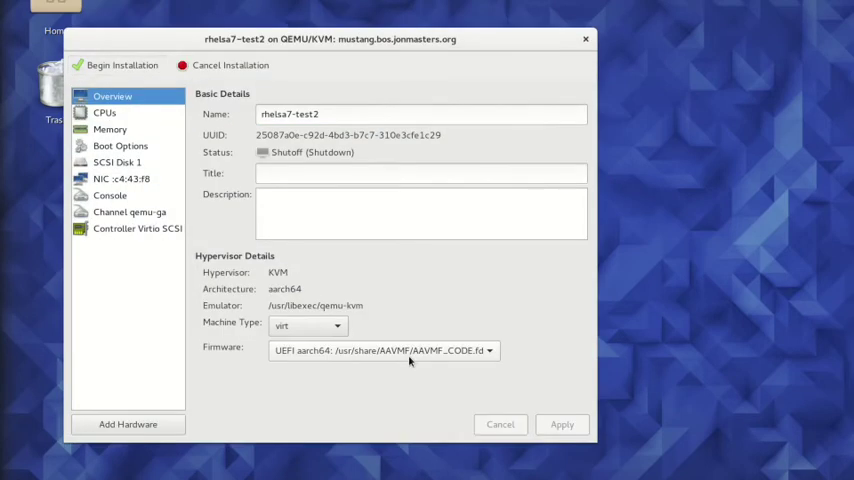
mouse_move(438, 360)
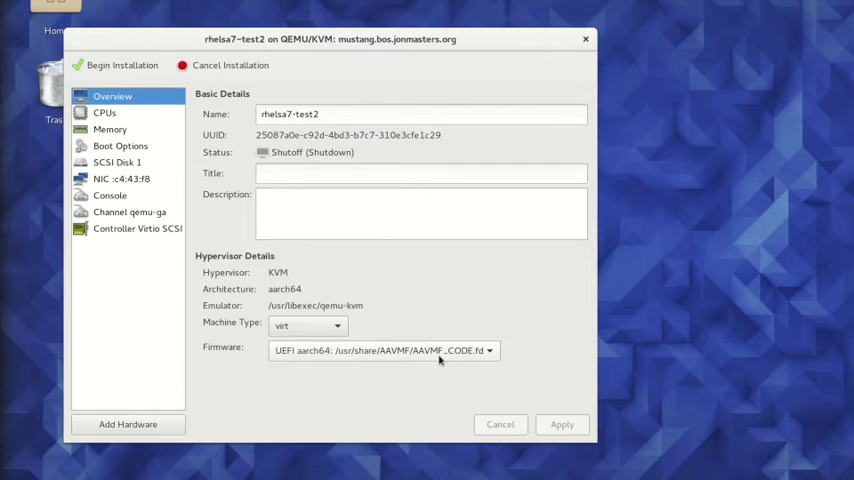
click(104, 112)
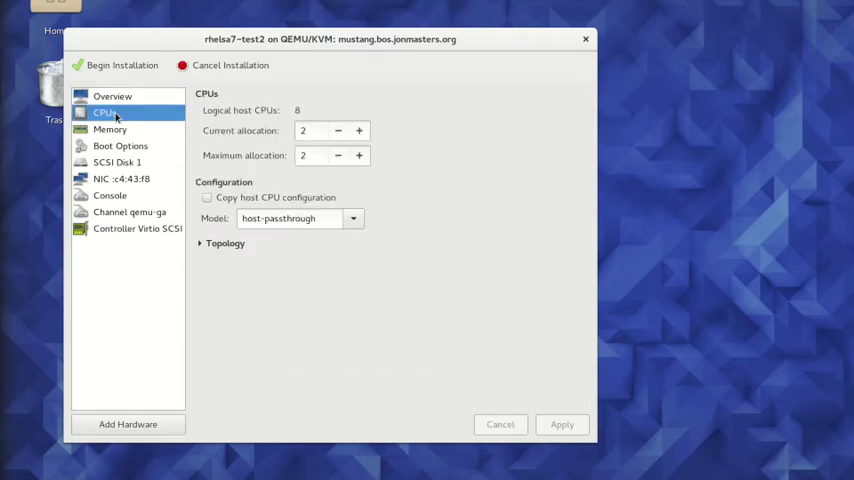
mouse_move(118, 130)
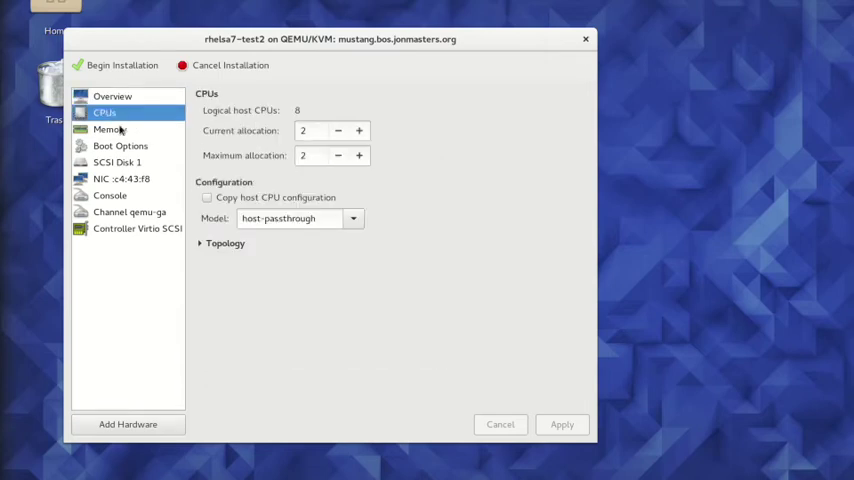
click(108, 128)
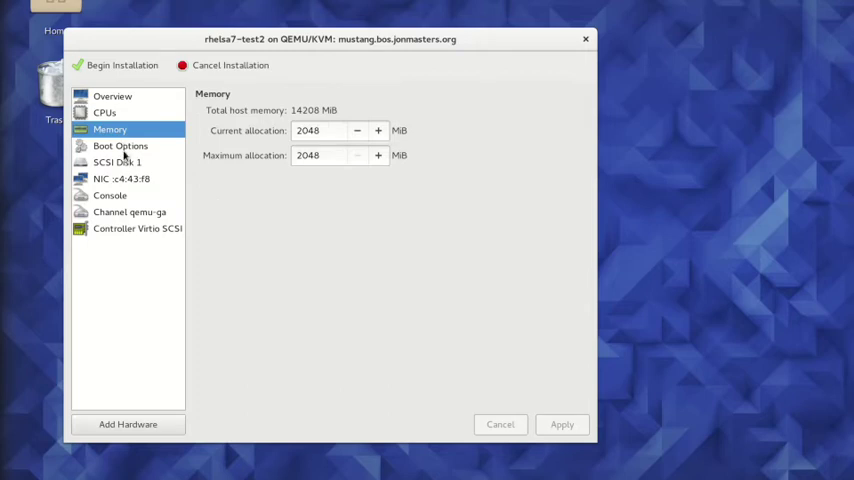
click(120, 144)
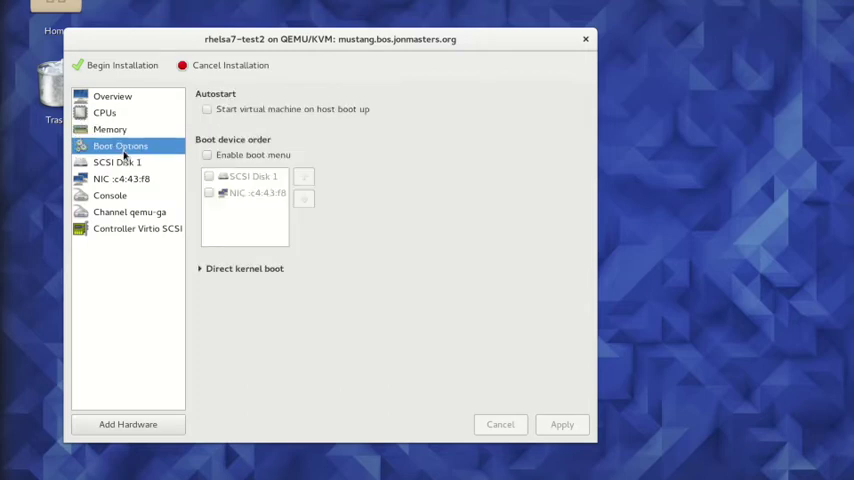
click(118, 162)
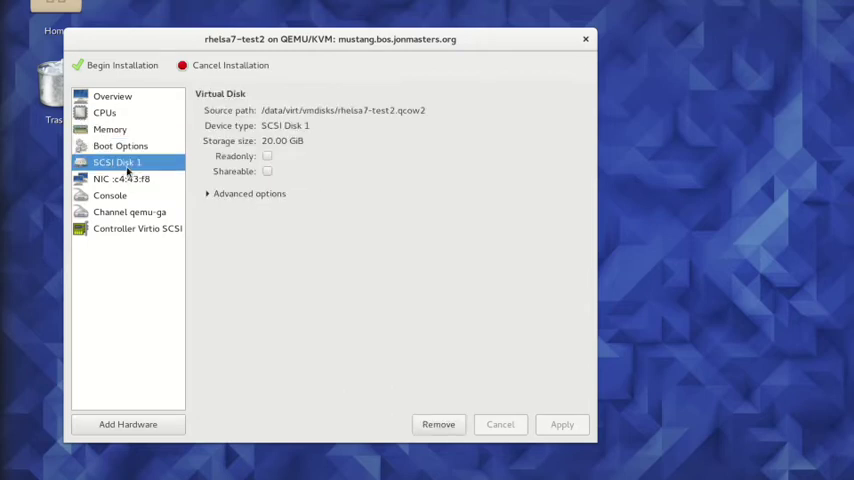
click(120, 180)
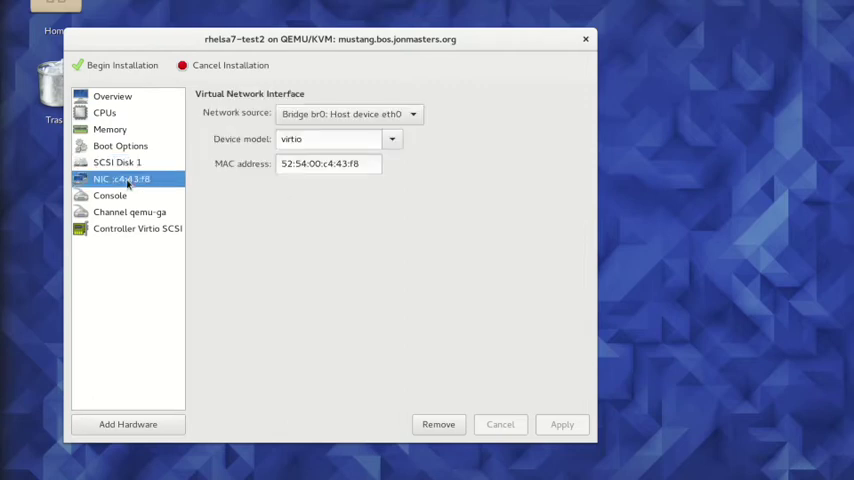
mouse_move(130, 202)
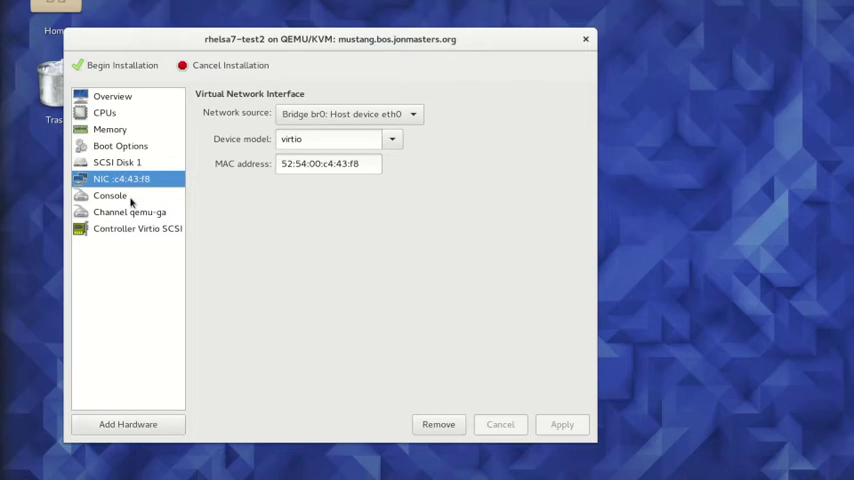
click(110, 196)
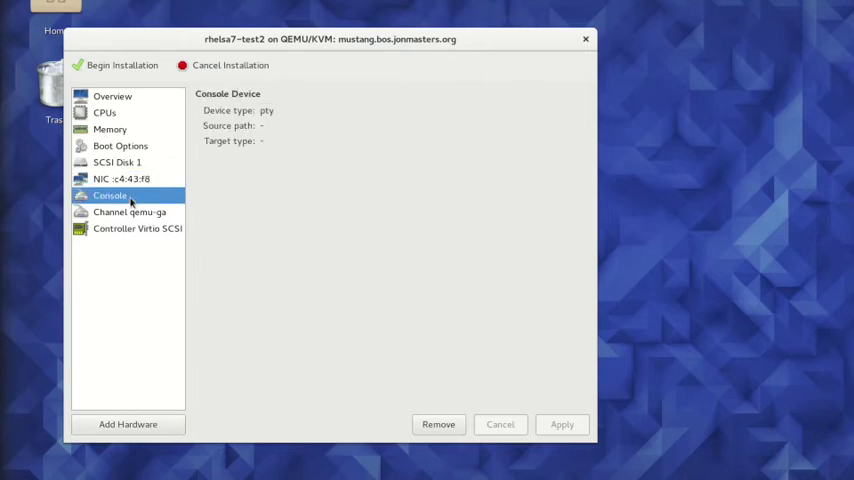
click(130, 212)
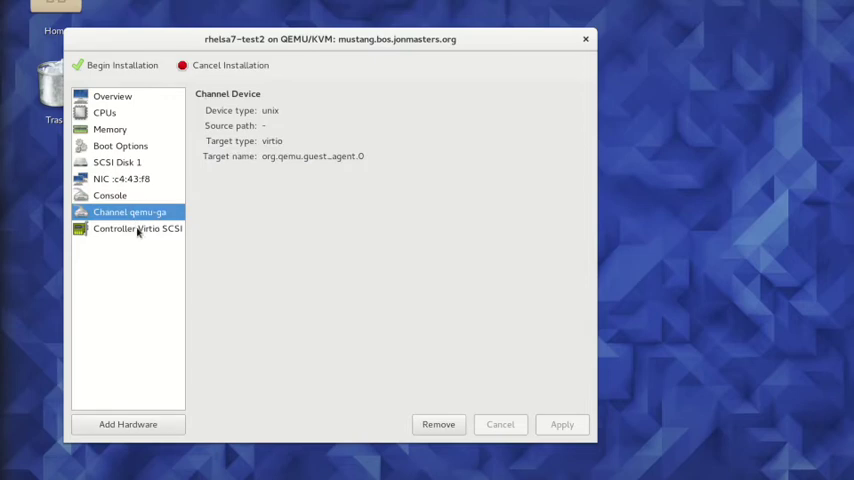
click(136, 228)
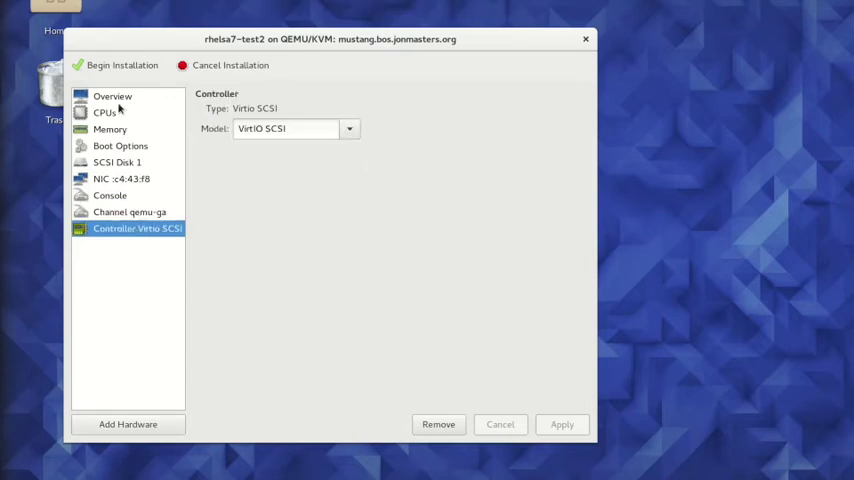
click(112, 96)
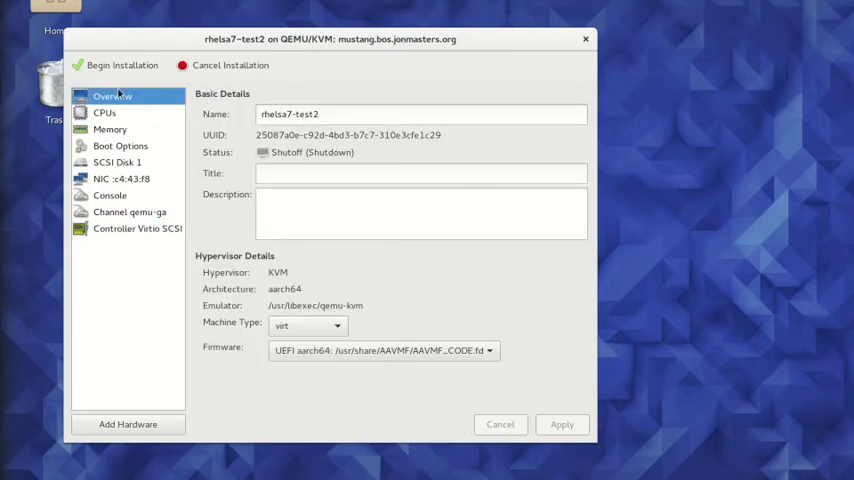
click(114, 64)
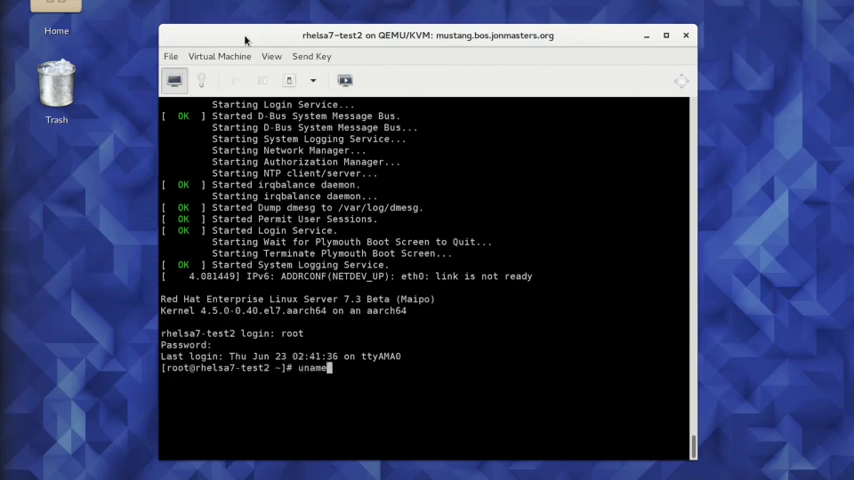
Step: Begin checking the release file with cat /etc/redhat-release at the root console
text(cat /etc/red)
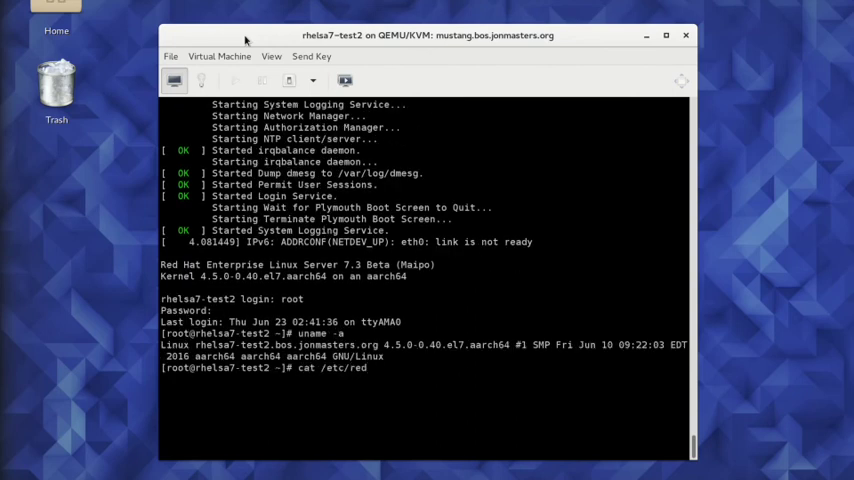